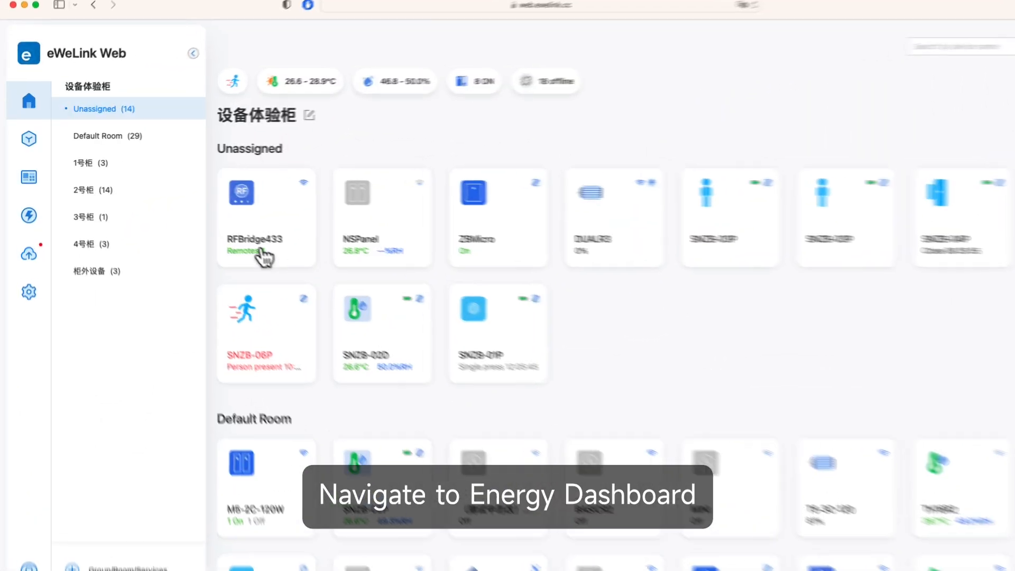
# Step: Open the Home Energy dashboard from the lightning icon in the sidebar
pyautogui.click(28, 215)
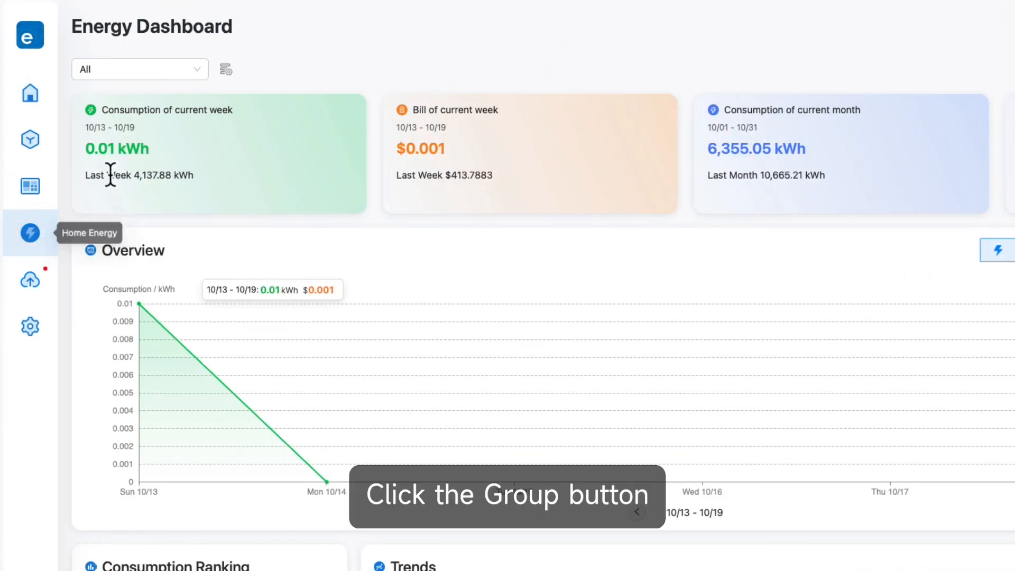
# Step: Enter device rated powers under Group, including 110 W for RFR2-8285, and save
pyautogui.click(225, 69)
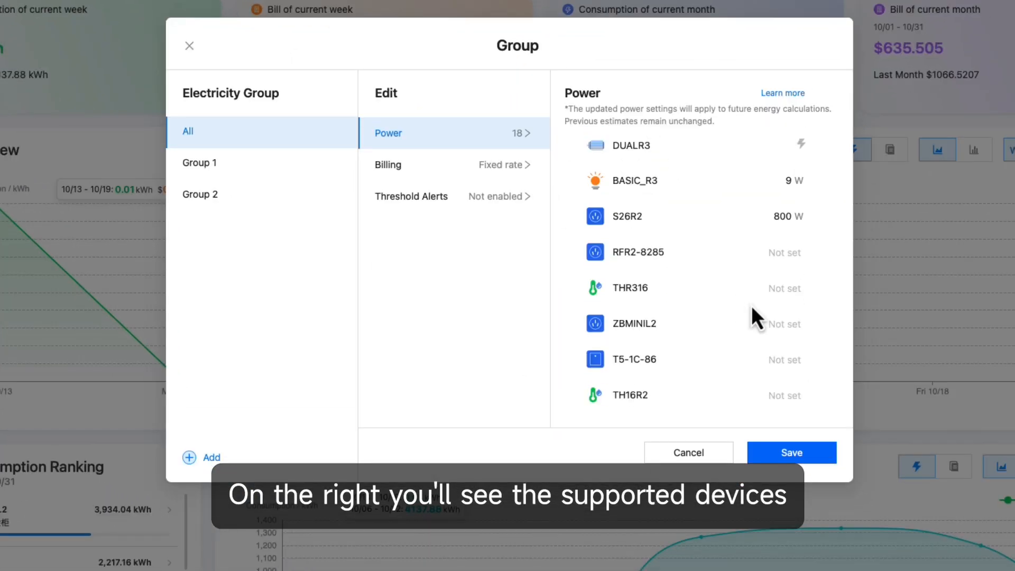
pyautogui.click(780, 251)
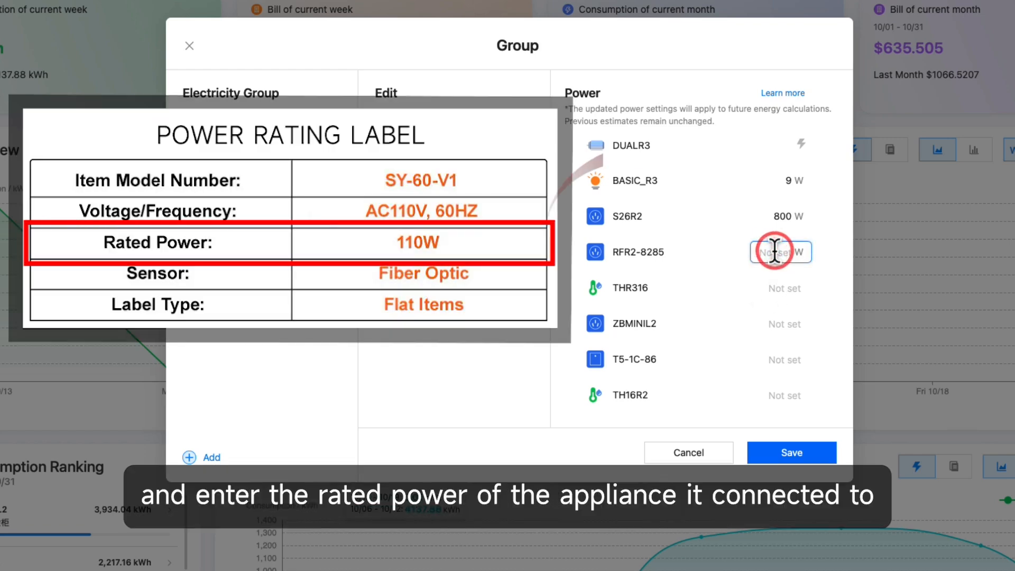
pyautogui.write('110')
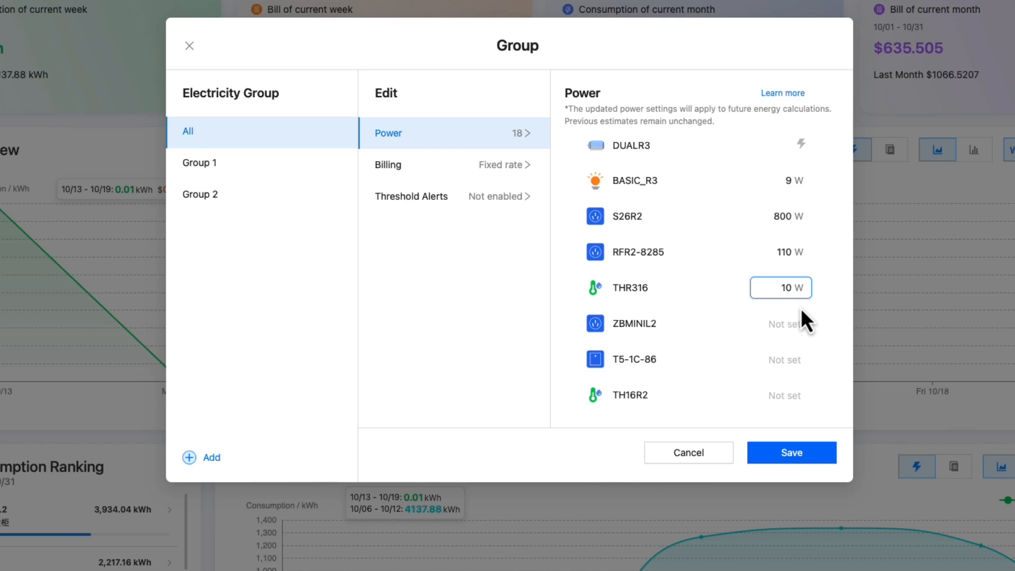
pyautogui.click(783, 324)
pyautogui.write('500')
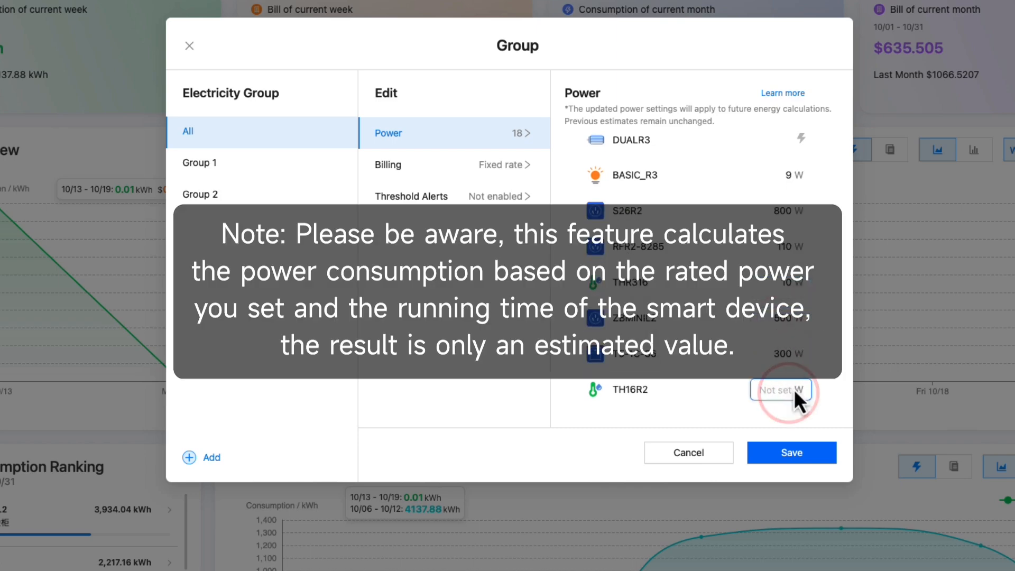
pyautogui.scroll(-3)
pyautogui.write('600')
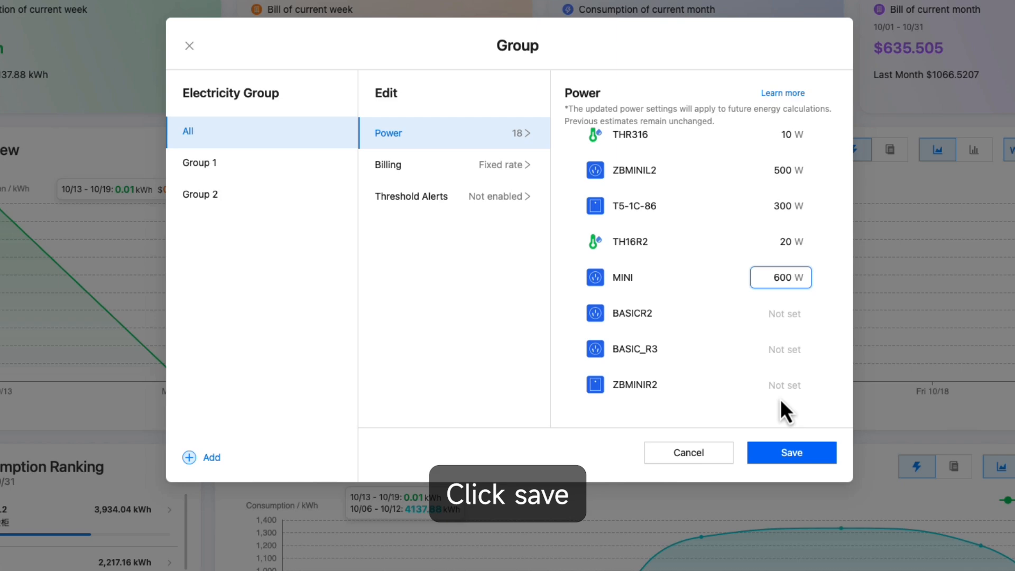
pyautogui.click(790, 452)
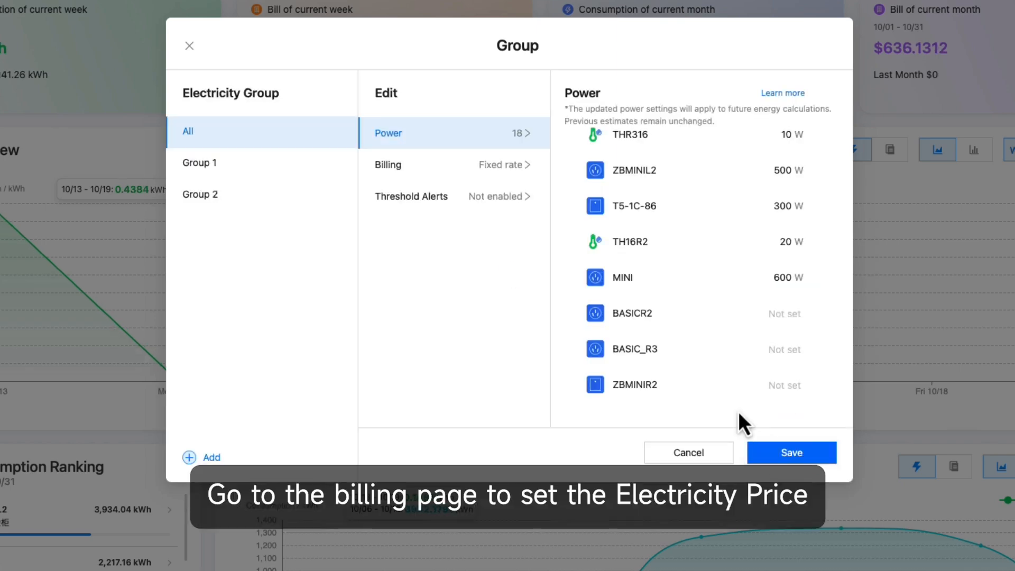
# Step: Save a fixed-rate billing price of $0.1 per kWh and close group settings
pyautogui.click(388, 164)
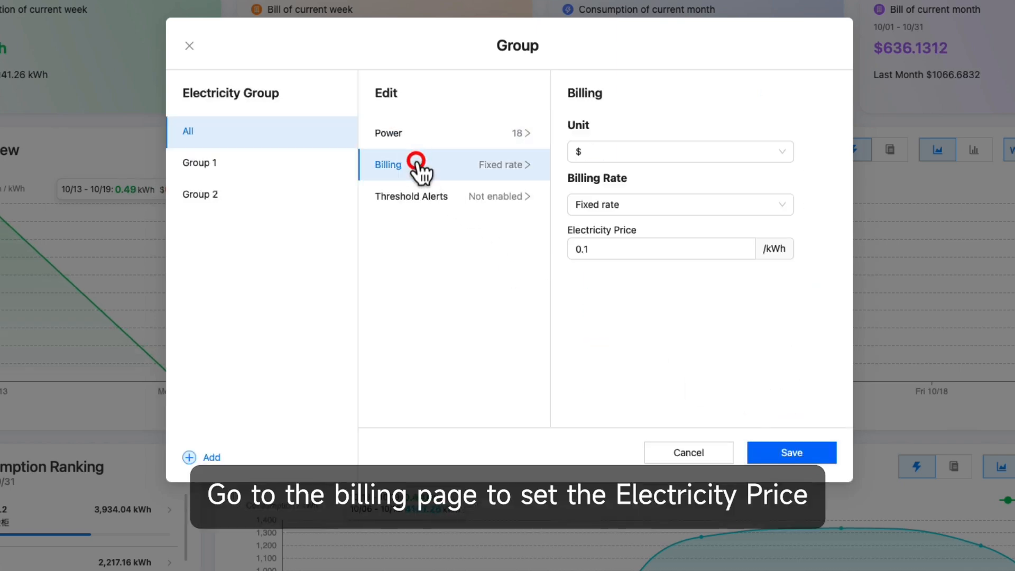
pyautogui.click(660, 248)
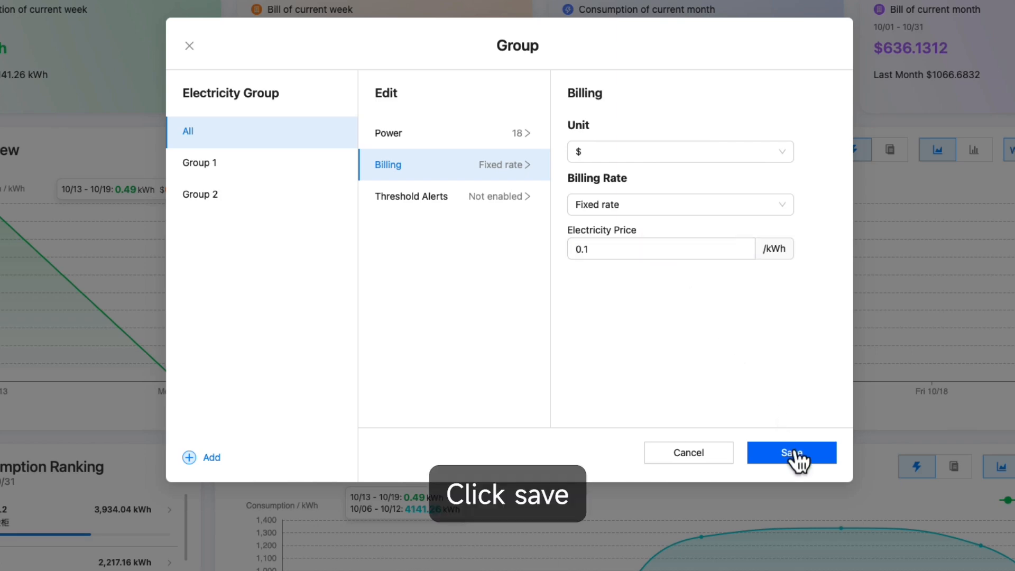
pyautogui.click(791, 452)
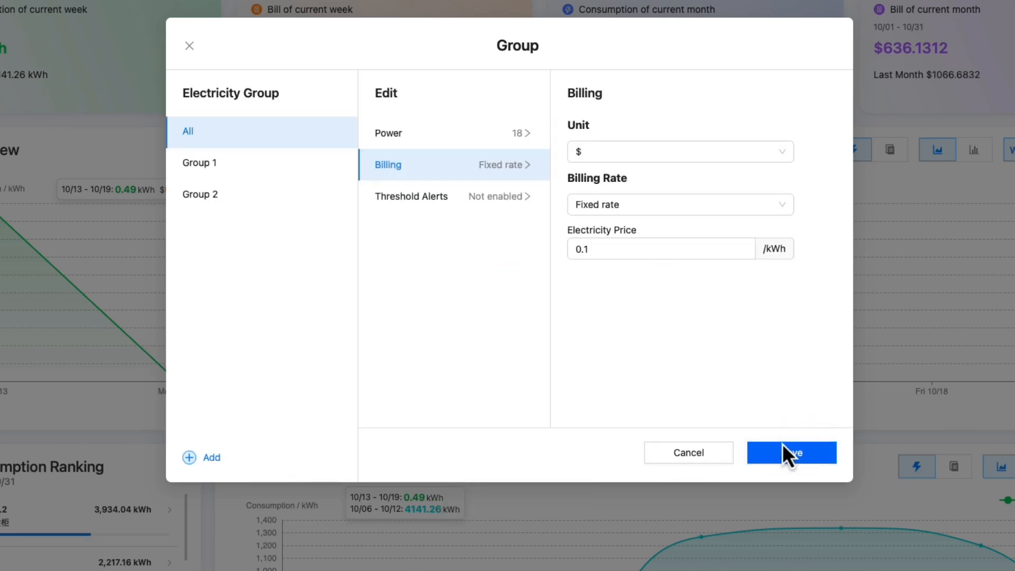
pyautogui.click(791, 452)
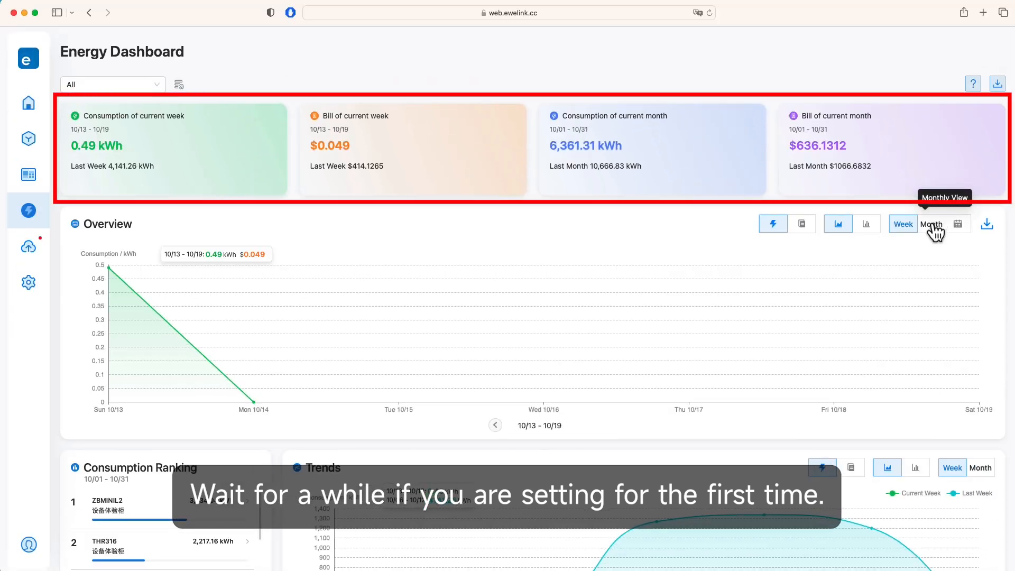
pyautogui.click(931, 223)
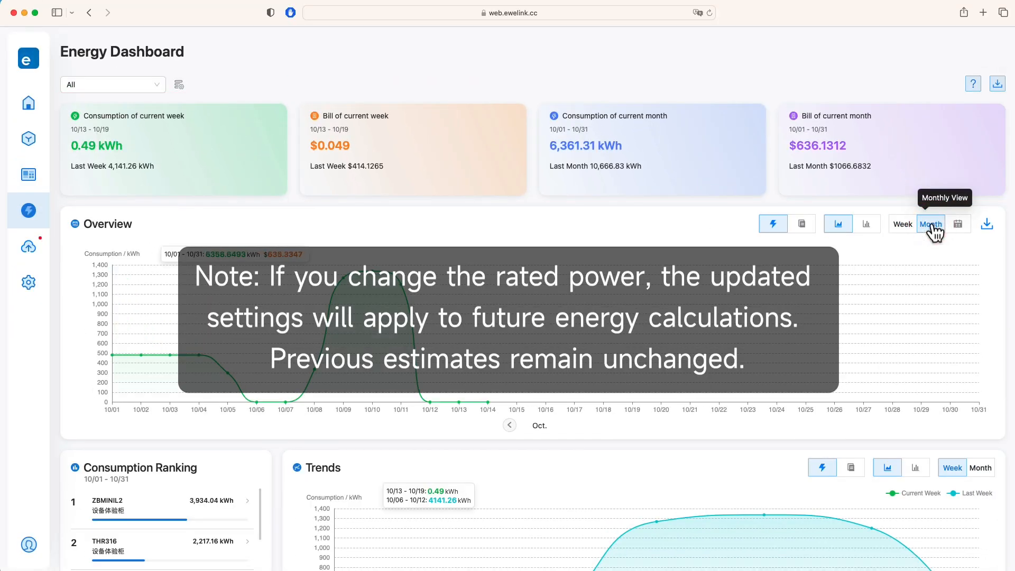
pyautogui.moveTo(901, 223)
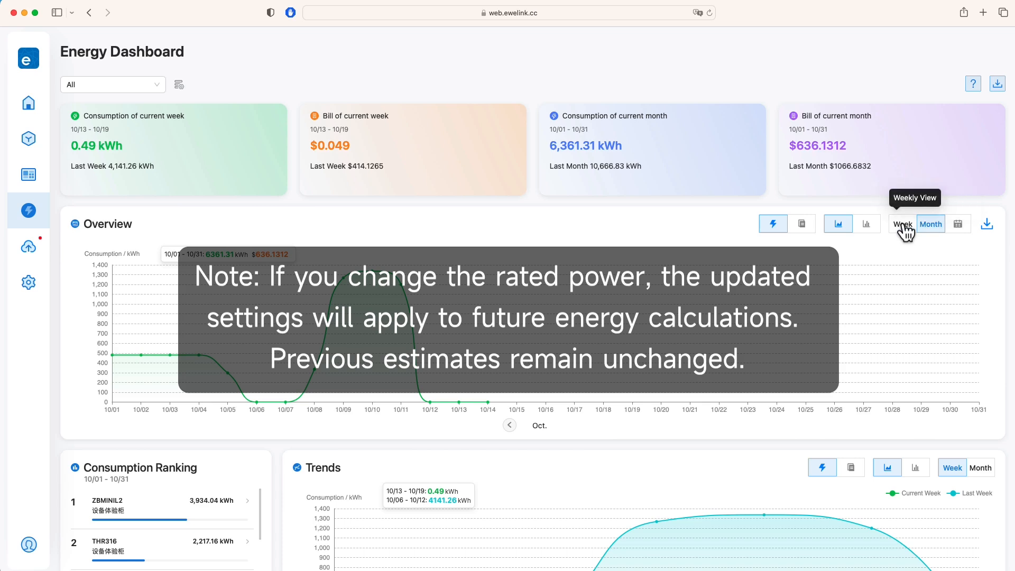
pyautogui.click(903, 223)
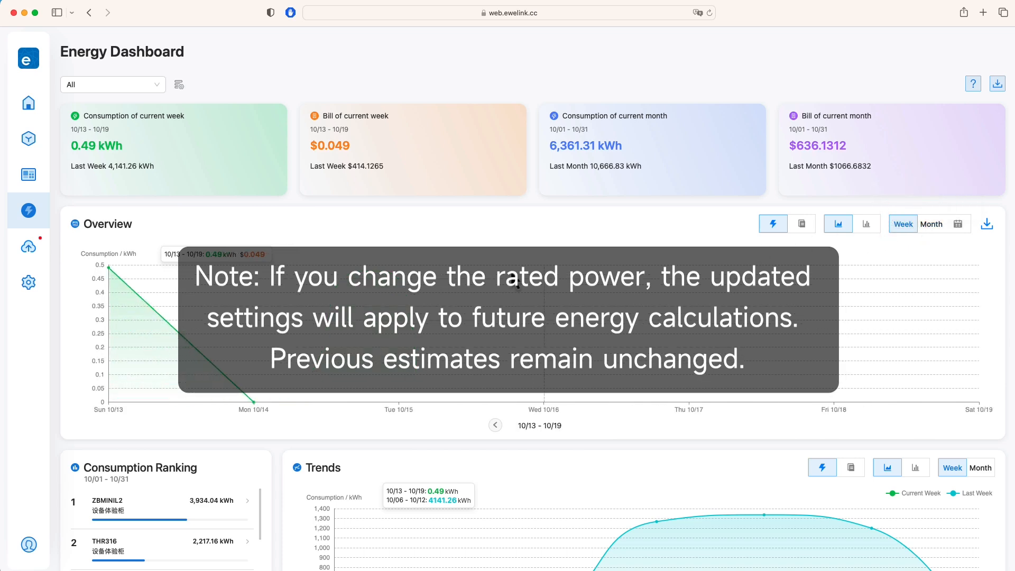